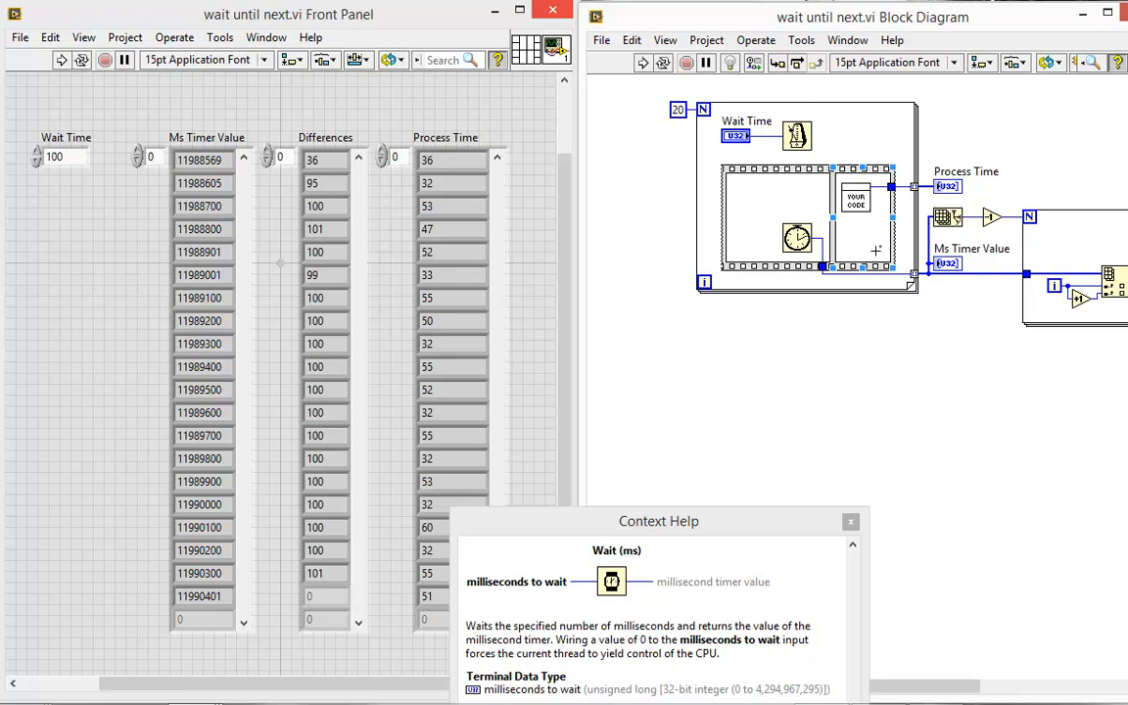
Inspect the timer, difference and process-time arrays, then rerun wait.vi to refill them near 100 ms
scroll("right", 3)
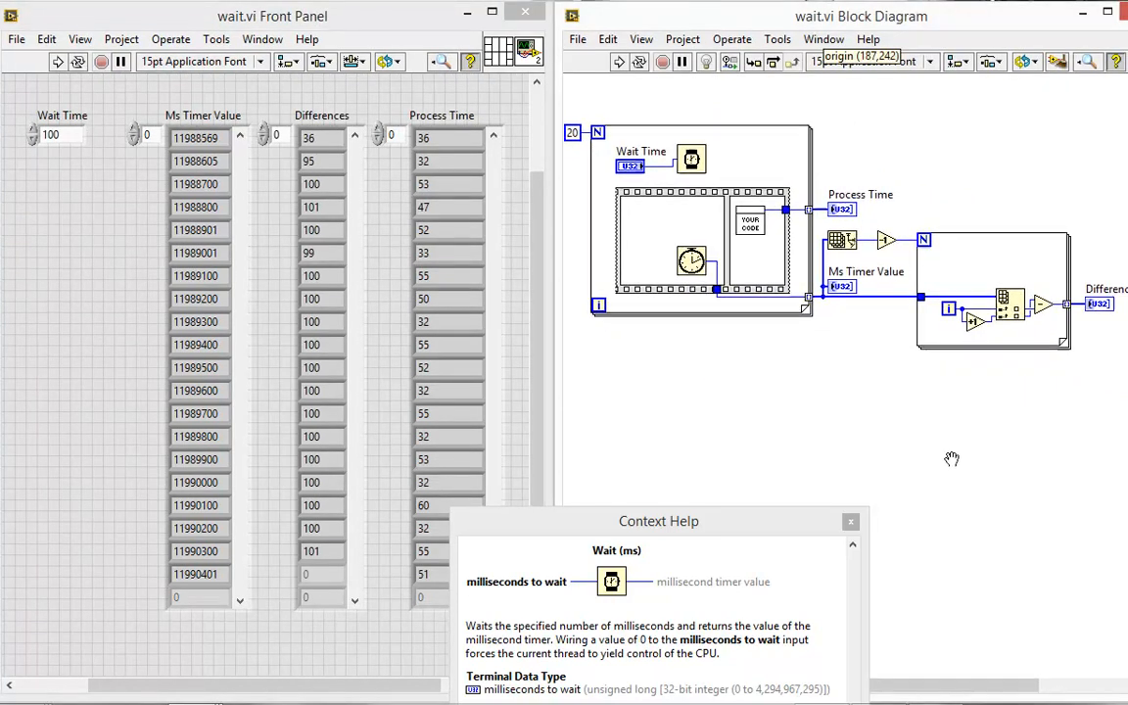
left_click(1081, 16)
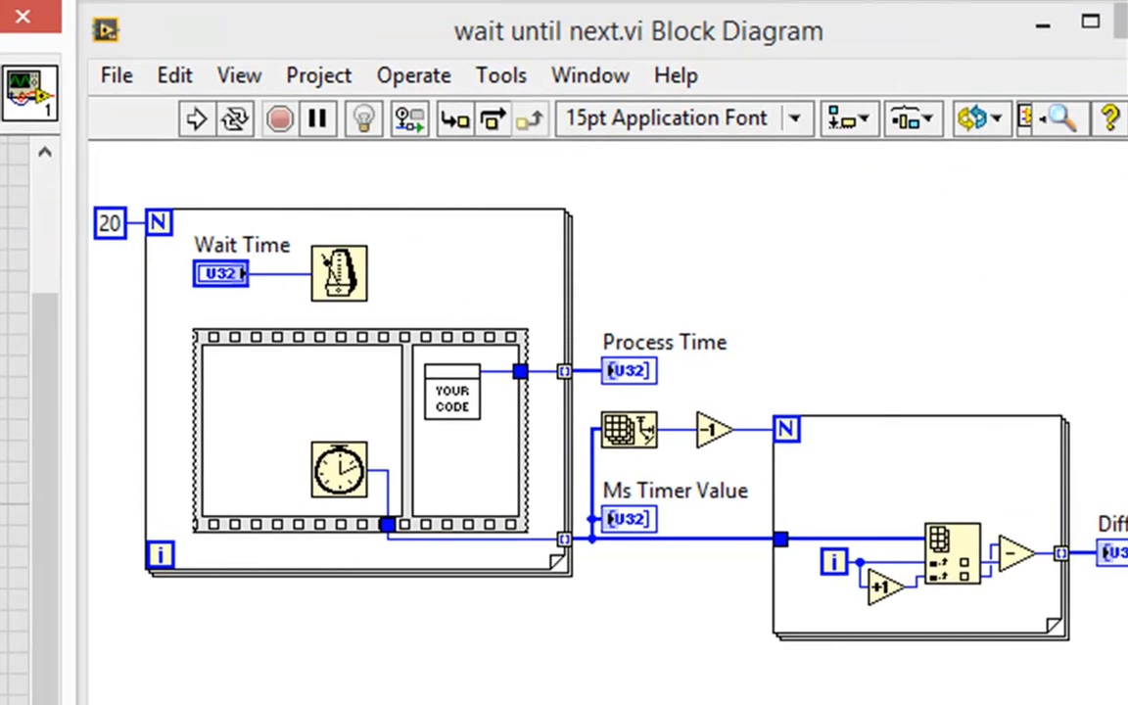
left_click(342, 470)
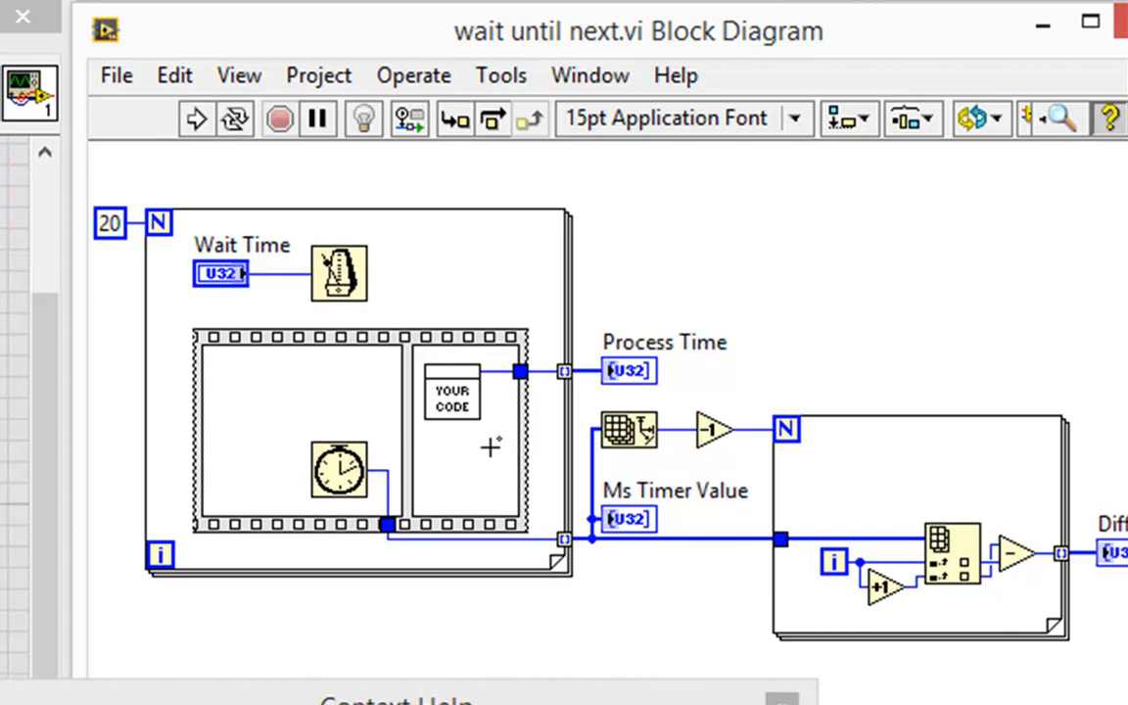
mouse_move(455, 400)
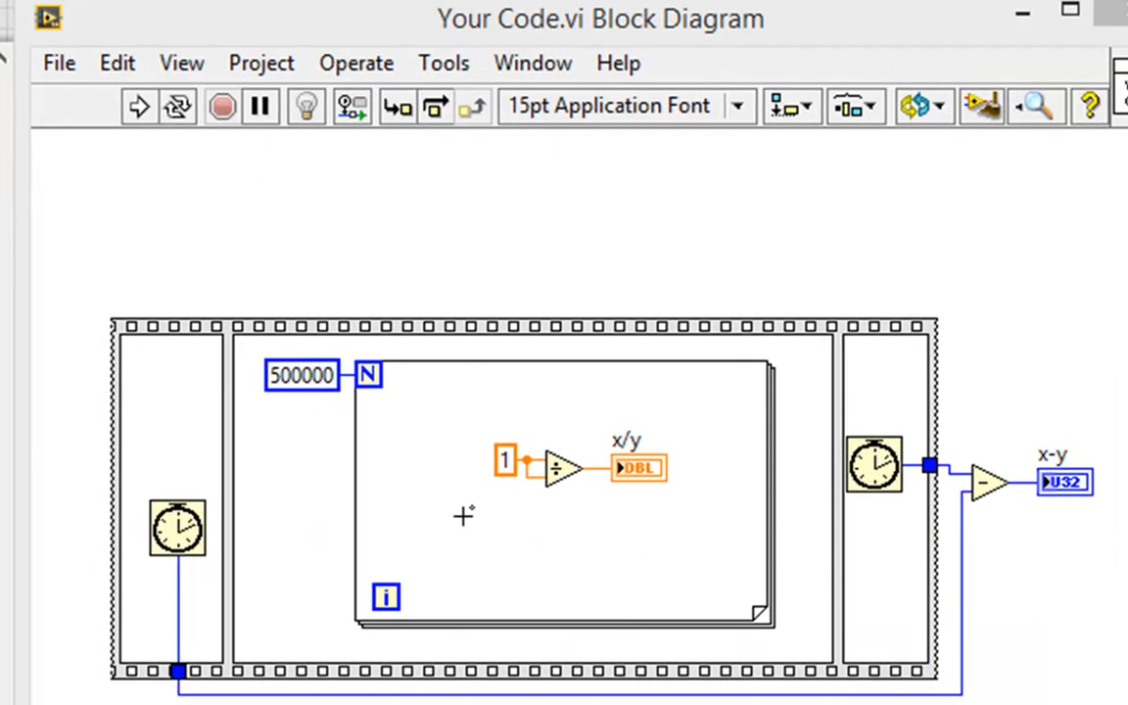
mouse_move(493, 412)
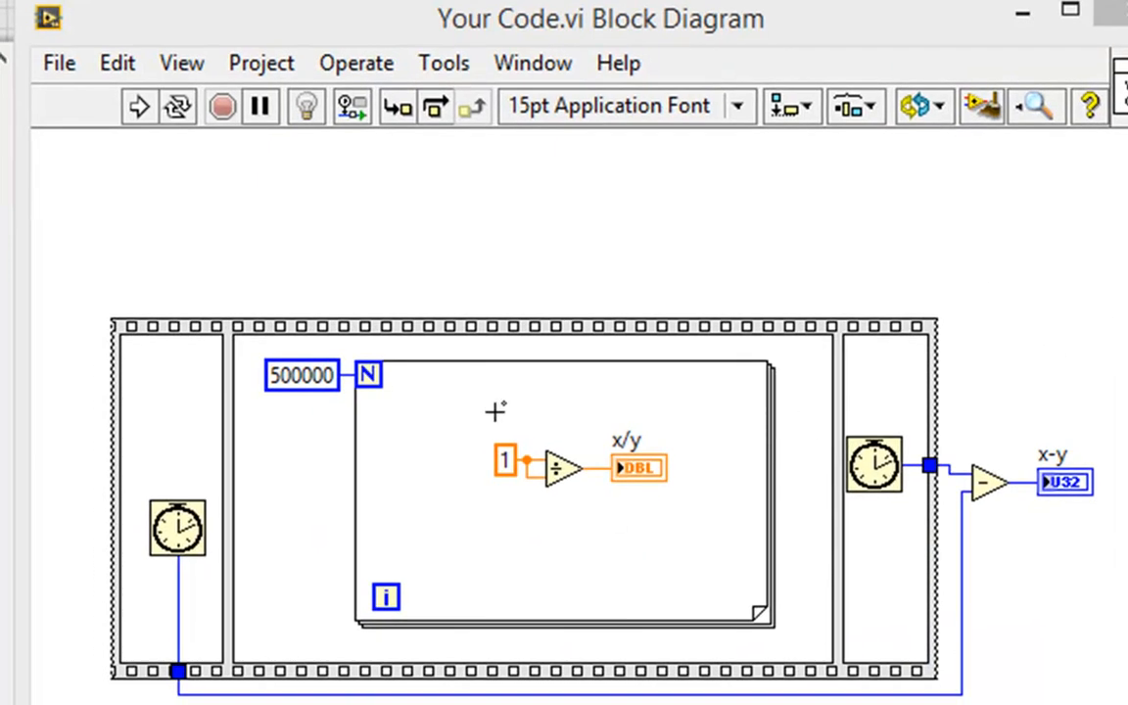
mouse_move(327, 478)
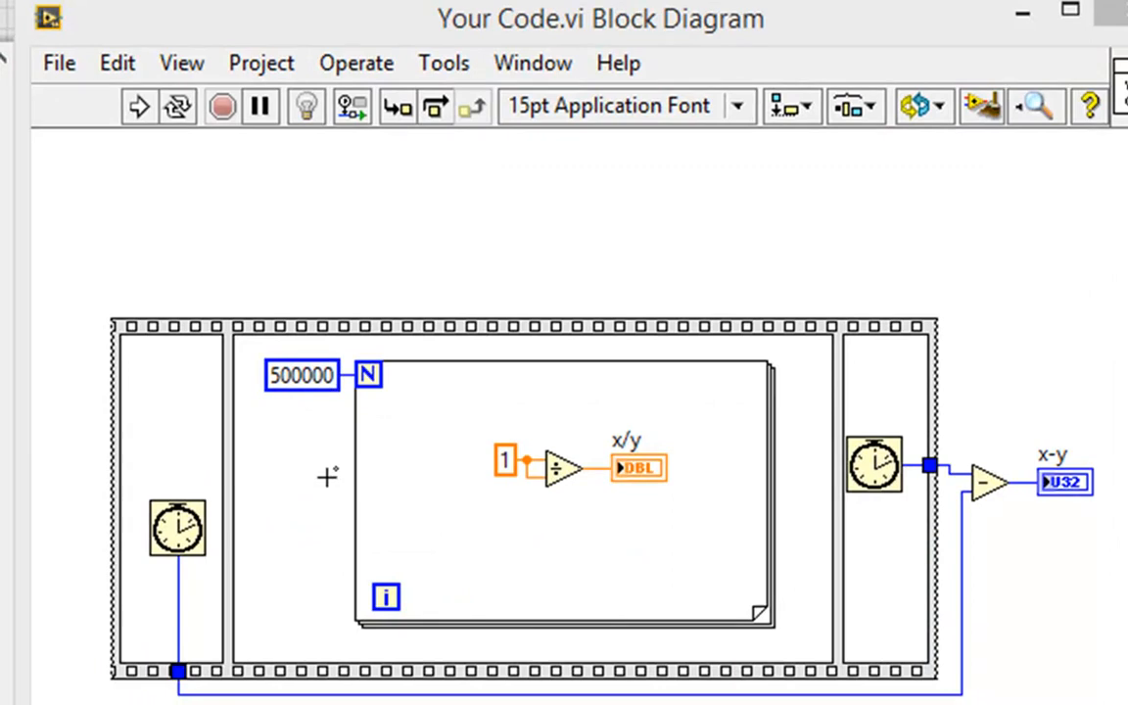
mouse_move(152, 459)
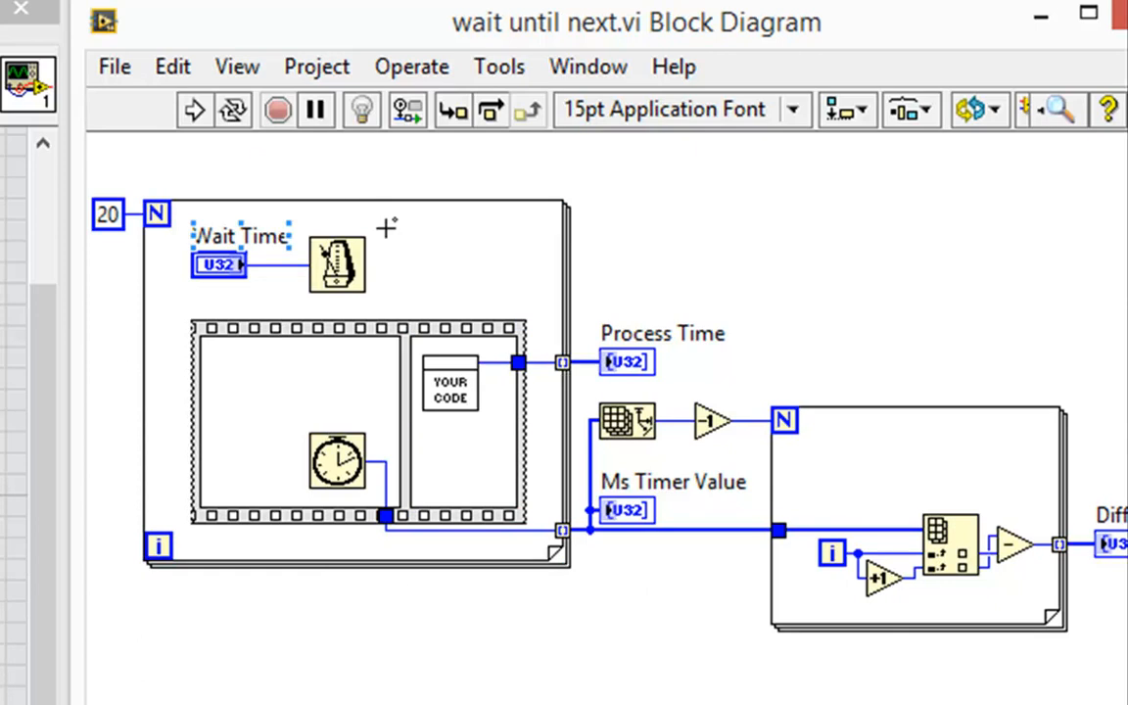
left_click(298, 421)
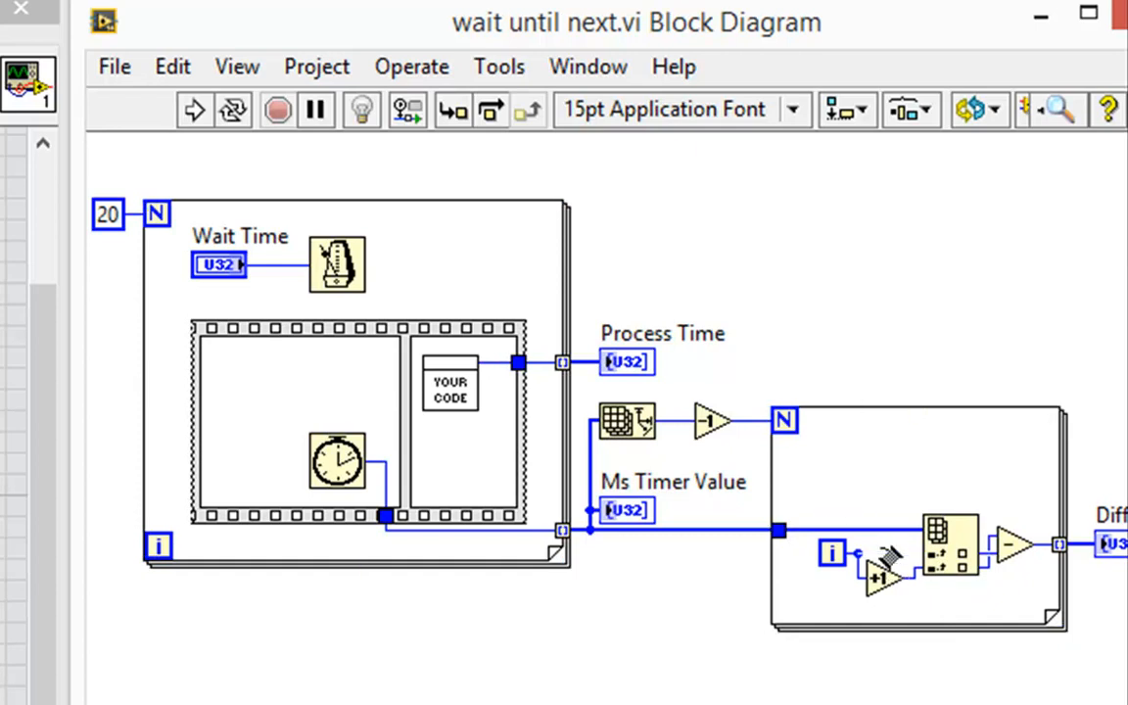
mouse_move(936, 572)
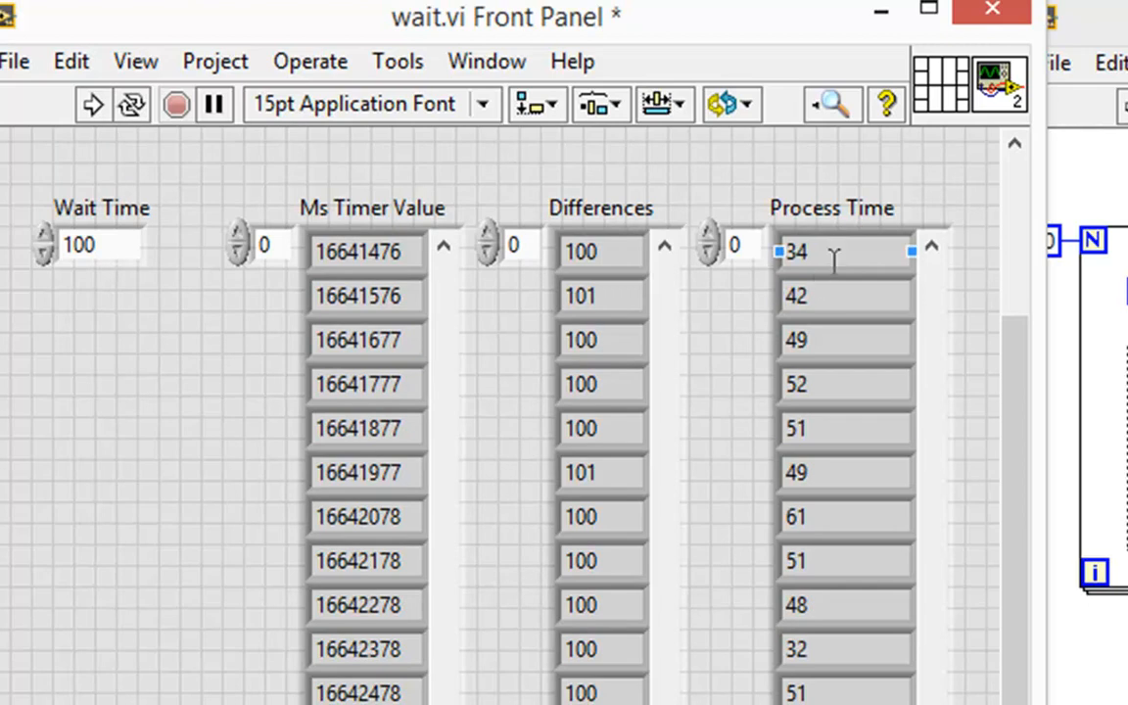
left_click(842, 560)
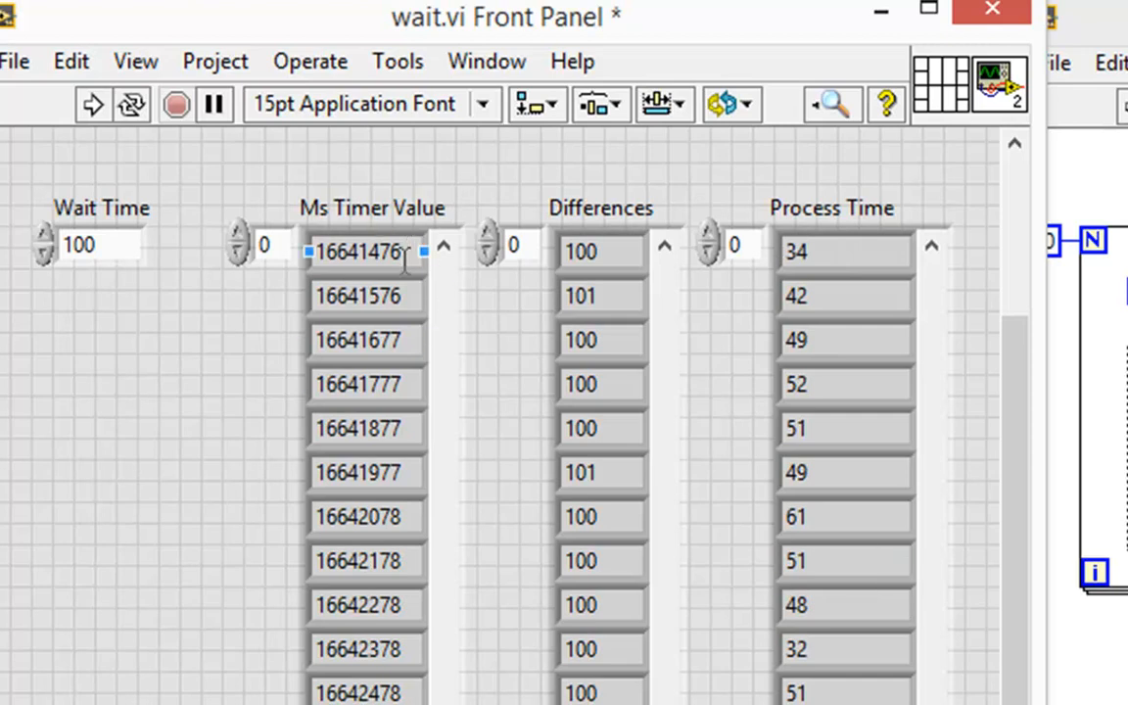
left_click(368, 604)
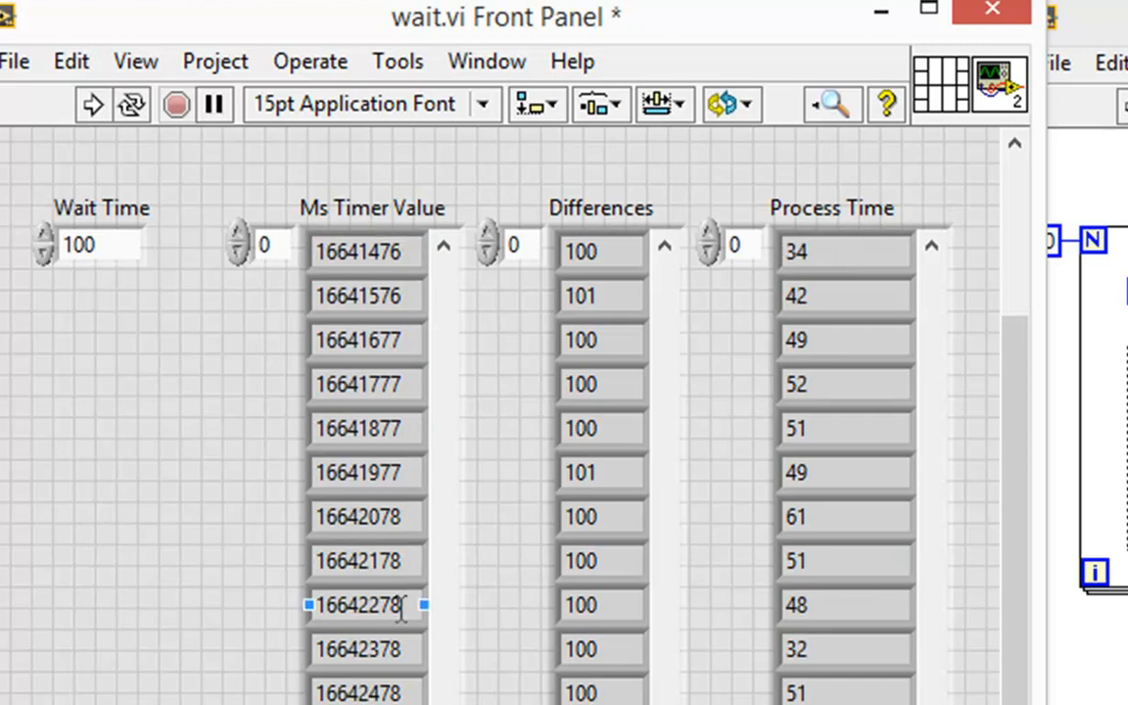
left_click(599, 384)
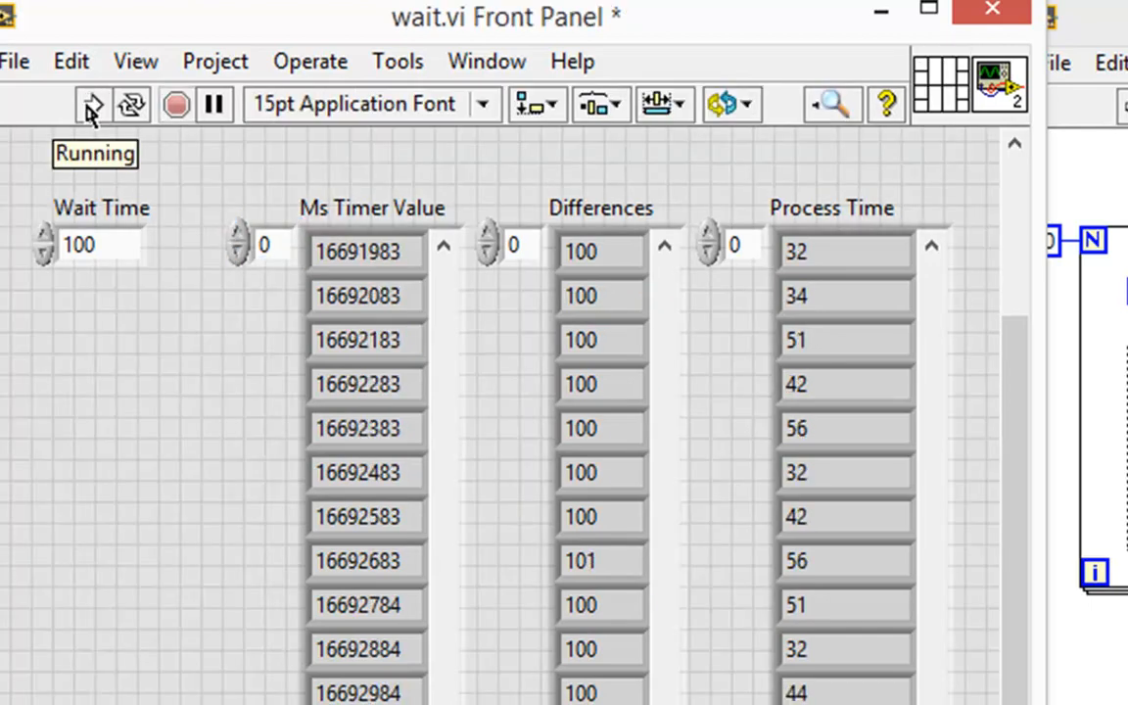
left_click(92, 106)
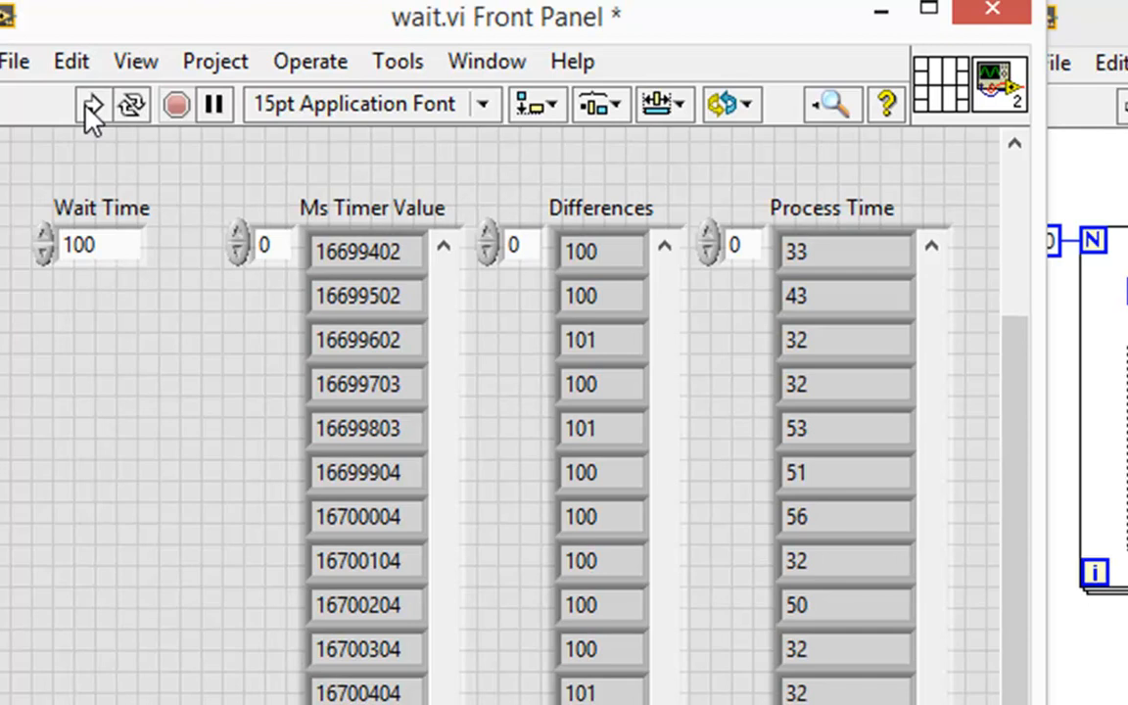
mouse_move(538, 164)
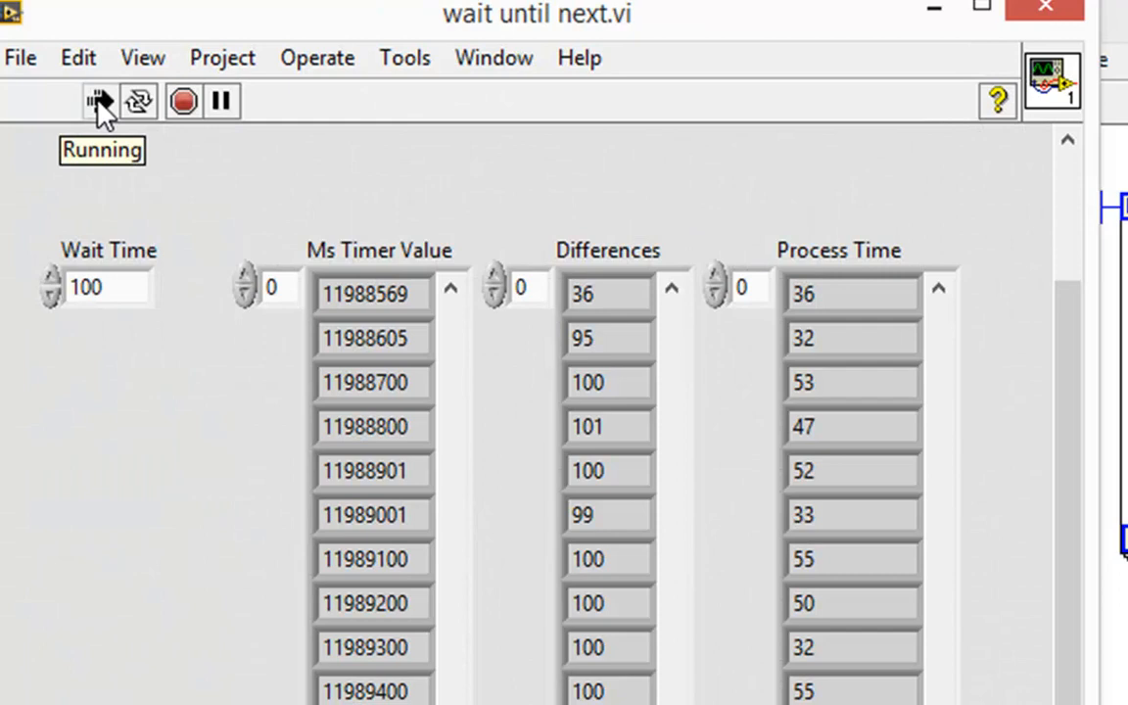
Run wait until next.vi so its Differences array refills with values near 100 ms
left_click(98, 102)
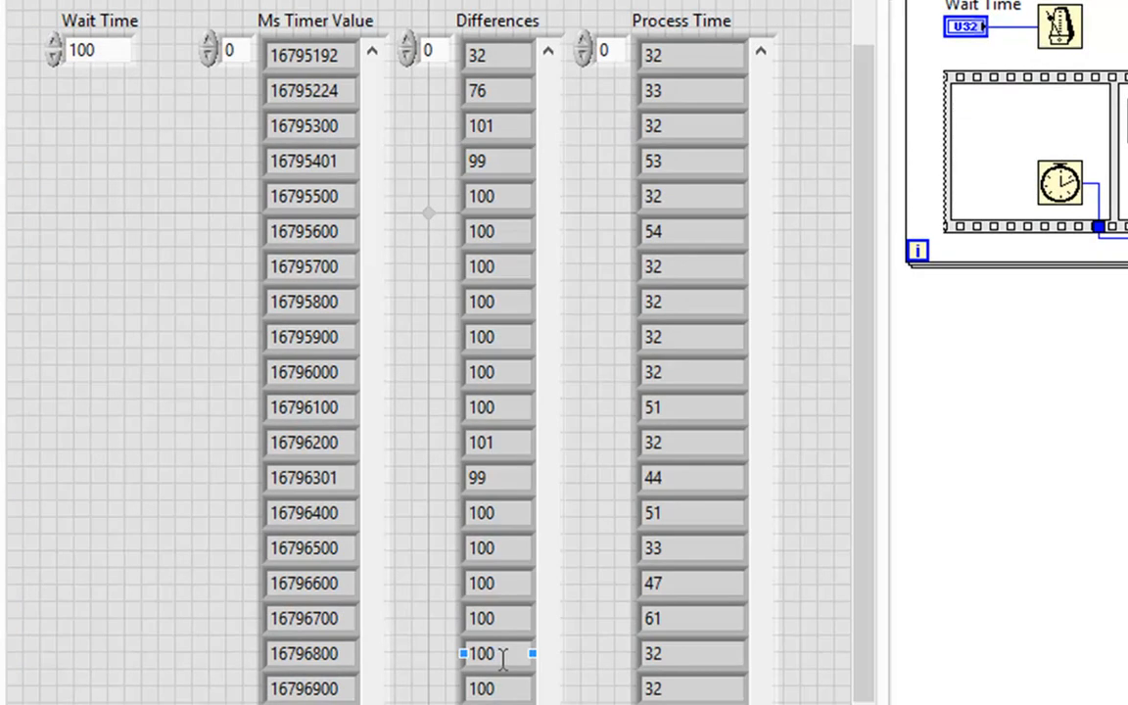
left_click(689, 55)
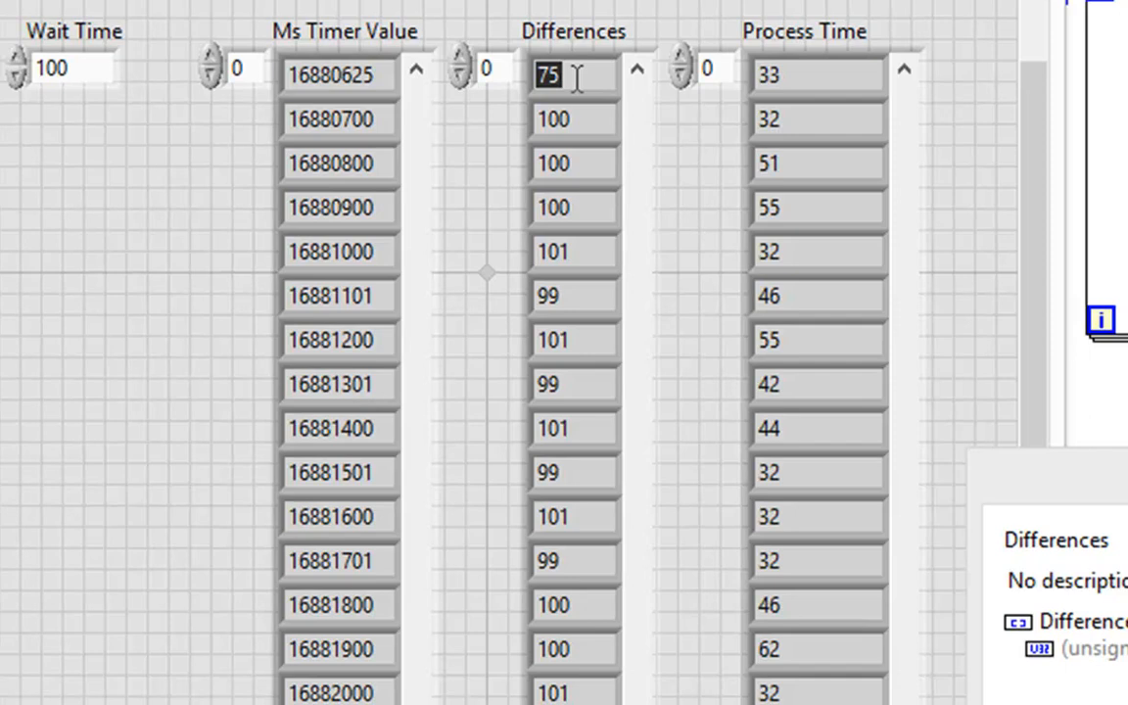
left_click(339, 119)
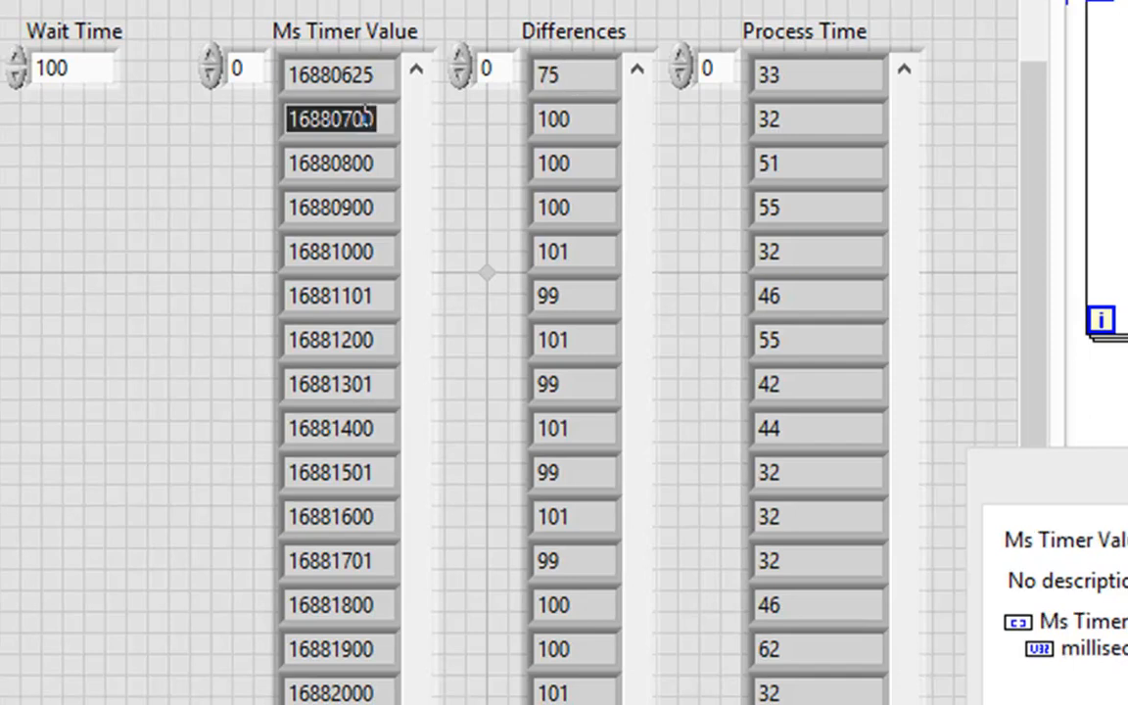
left_click(333, 163)
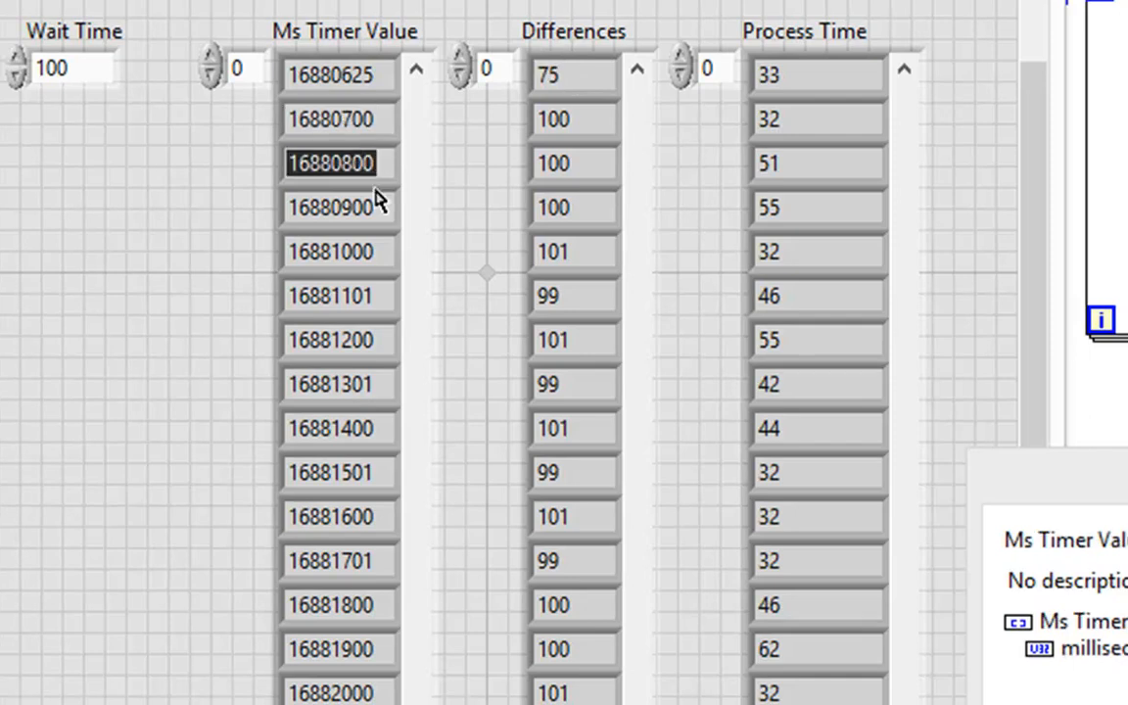
left_click(337, 296)
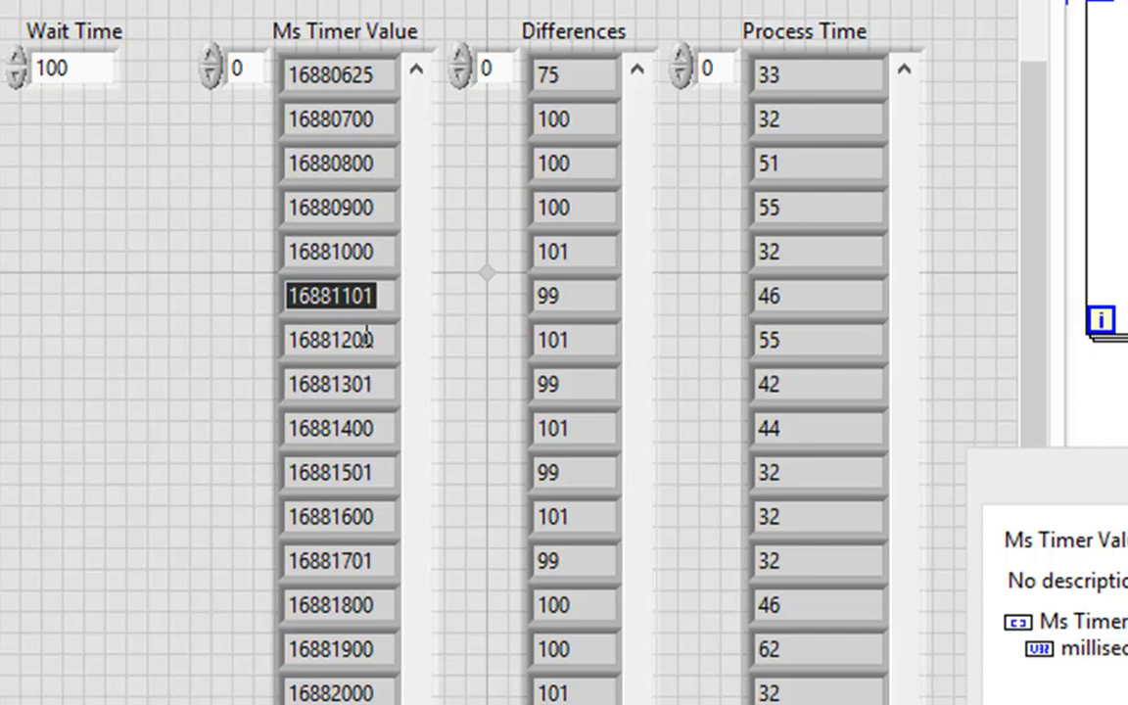
left_click(337, 341)
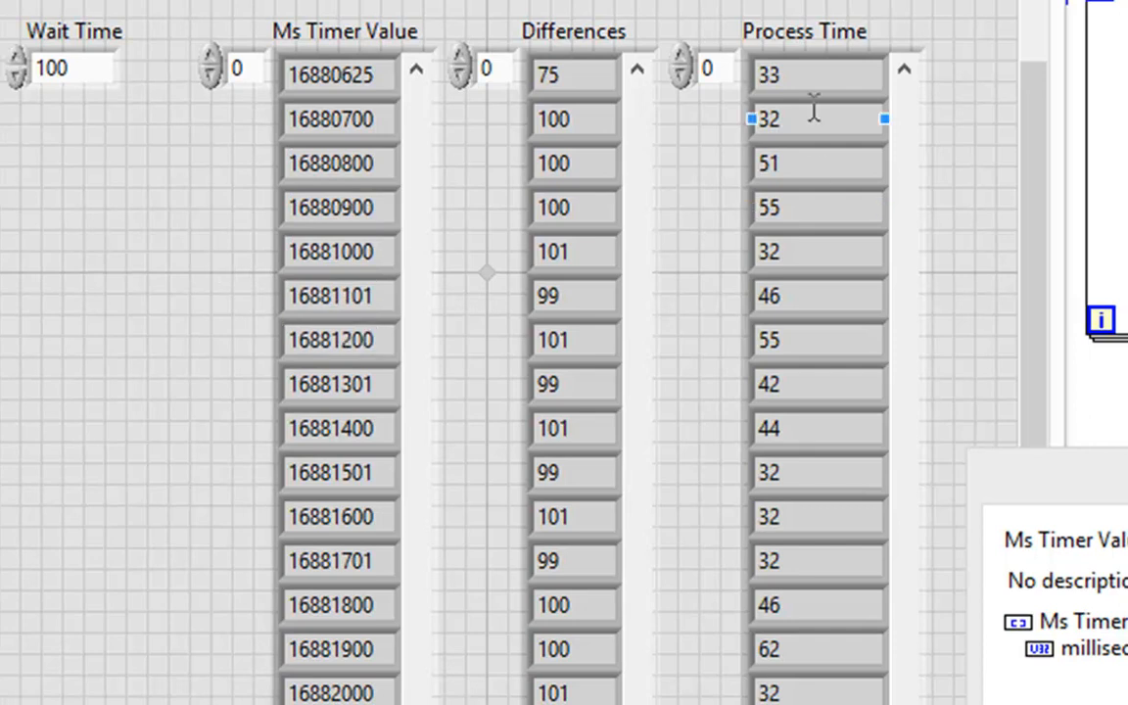
left_click(818, 75)
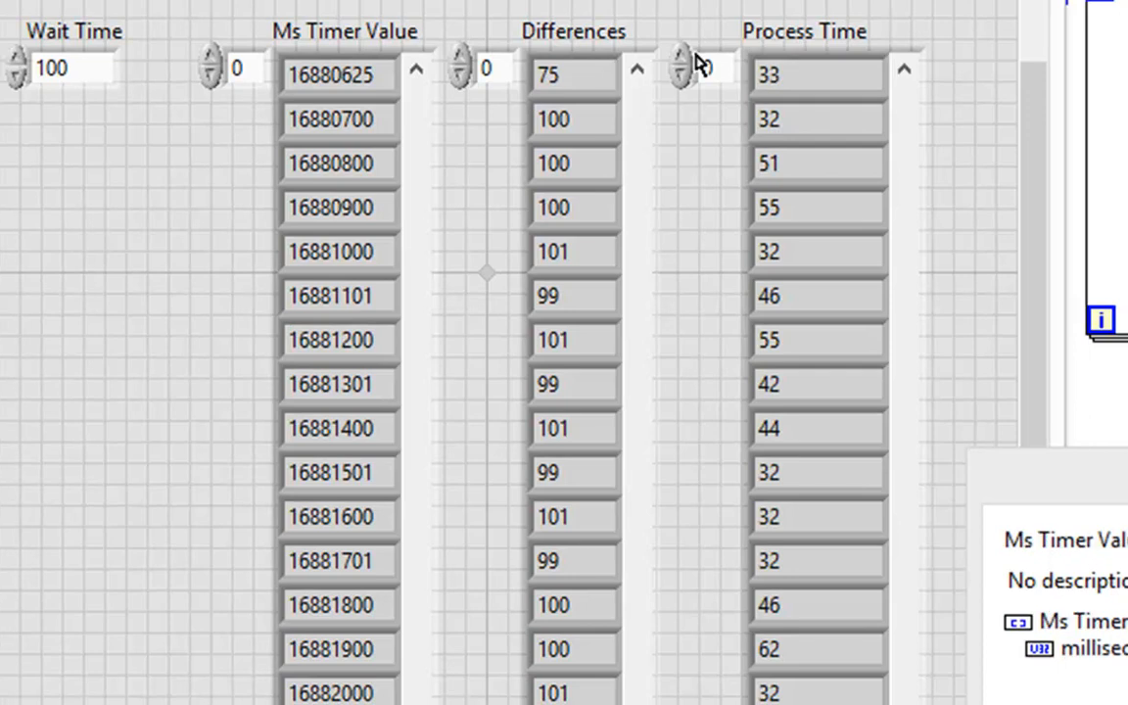
left_click(568, 427)
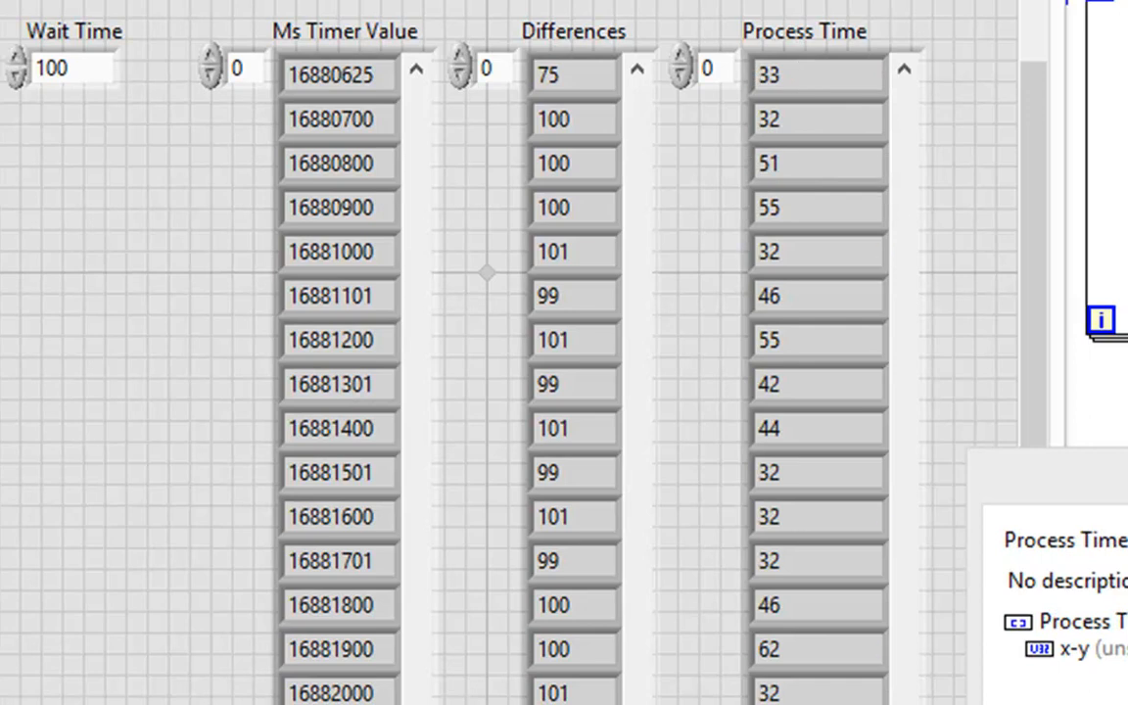
left_click(553, 517)
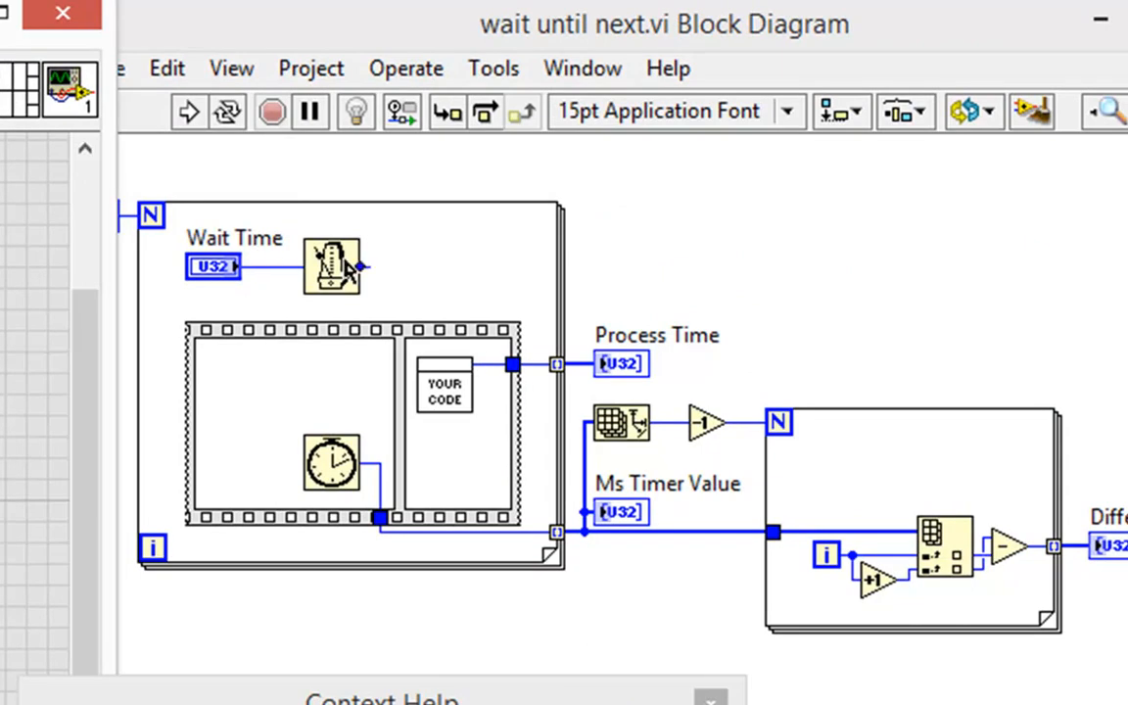
mouse_move(468, 384)
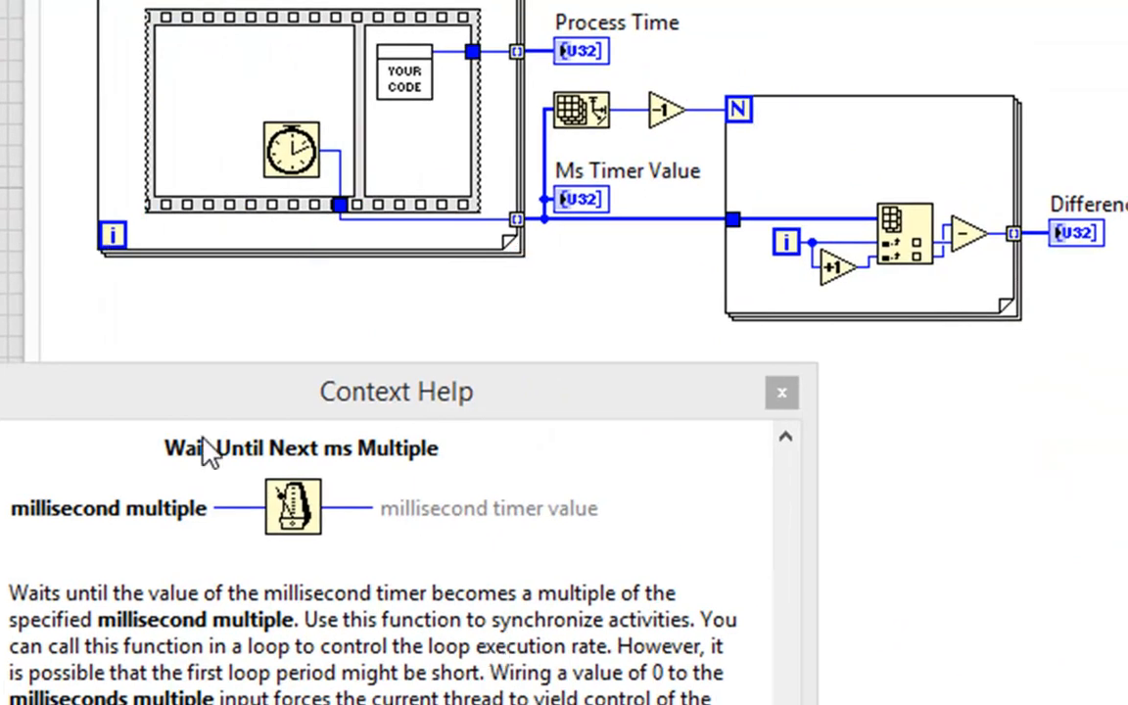
mouse_move(587, 662)
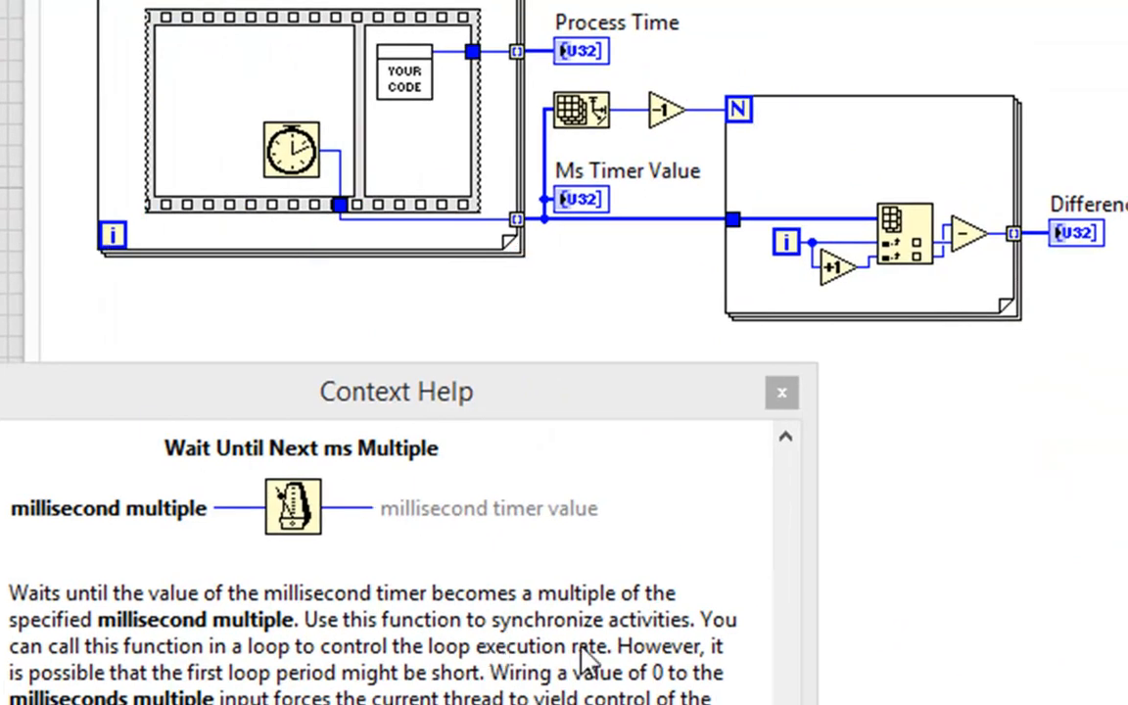
Read the Context Help for Wait Until Next ms Multiple on the block diagram
scroll("up", 3)
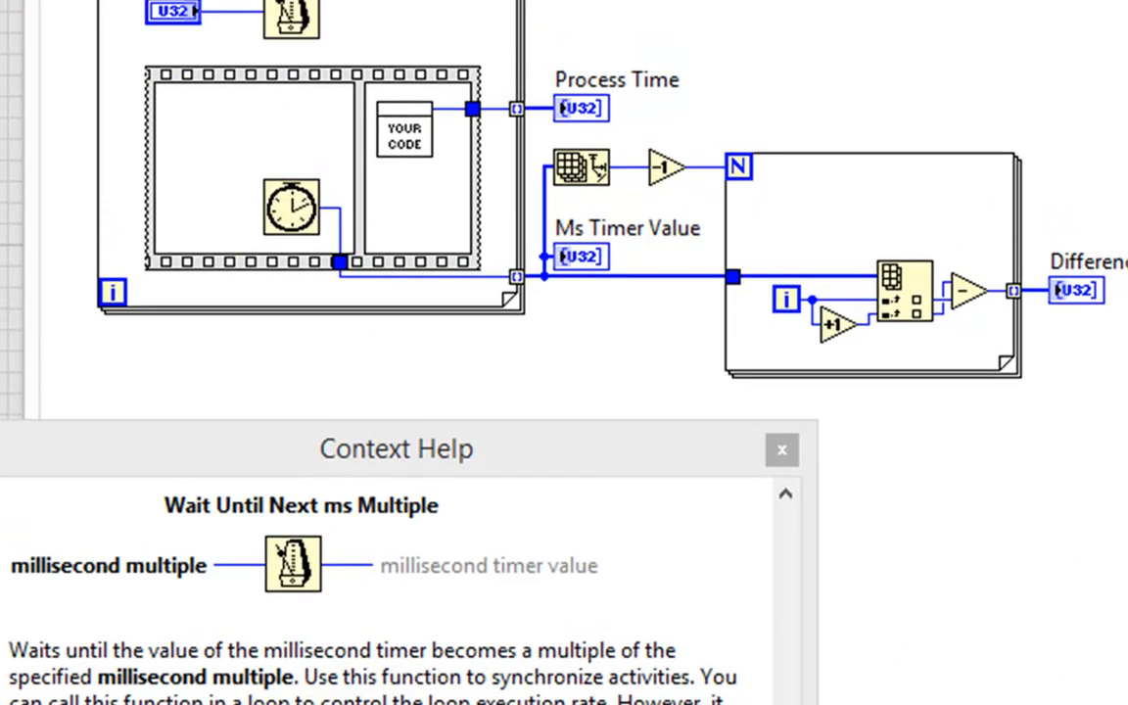
left_click(782, 449)
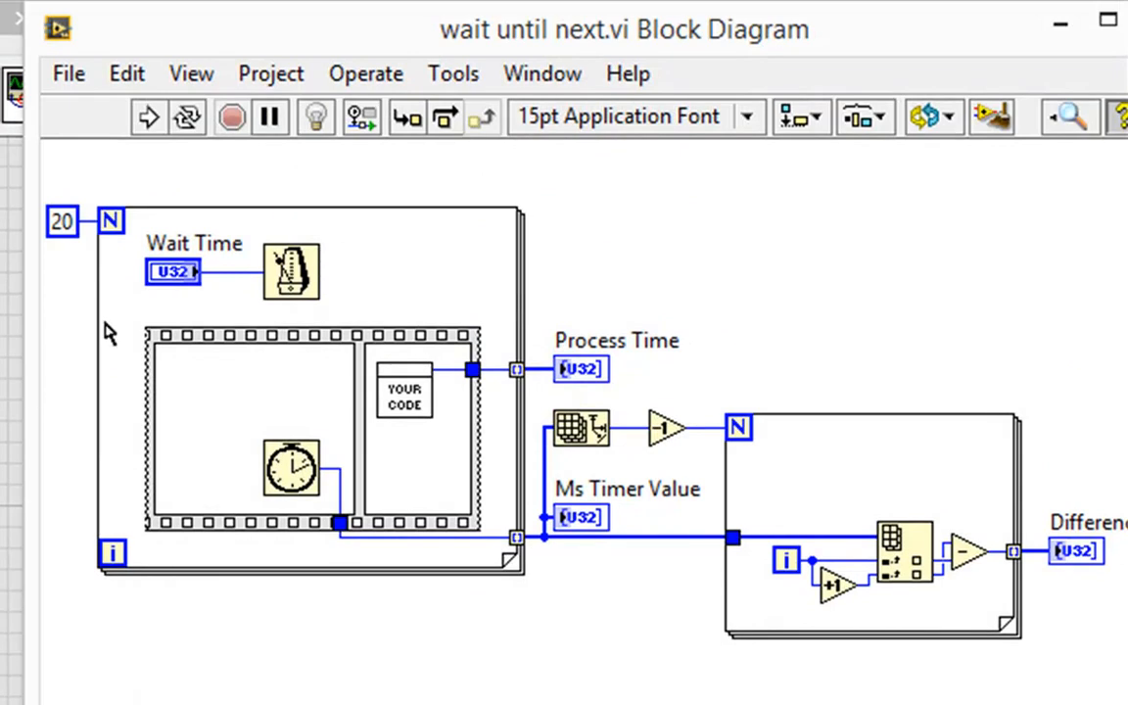
mouse_move(881, 225)
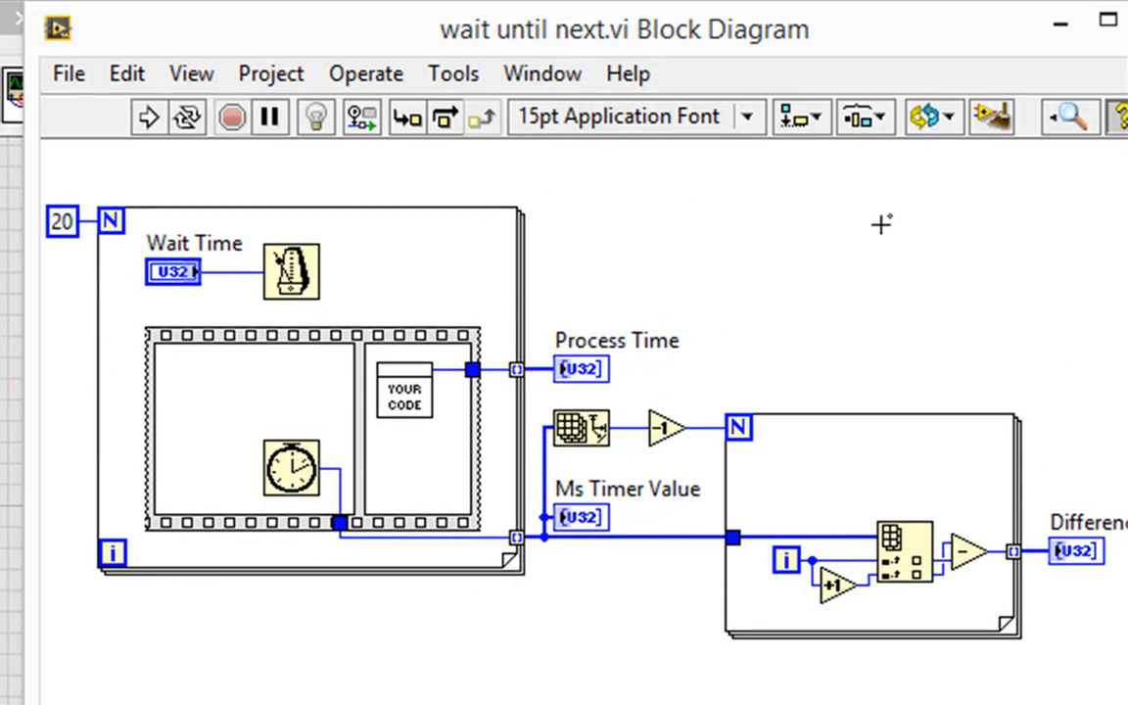